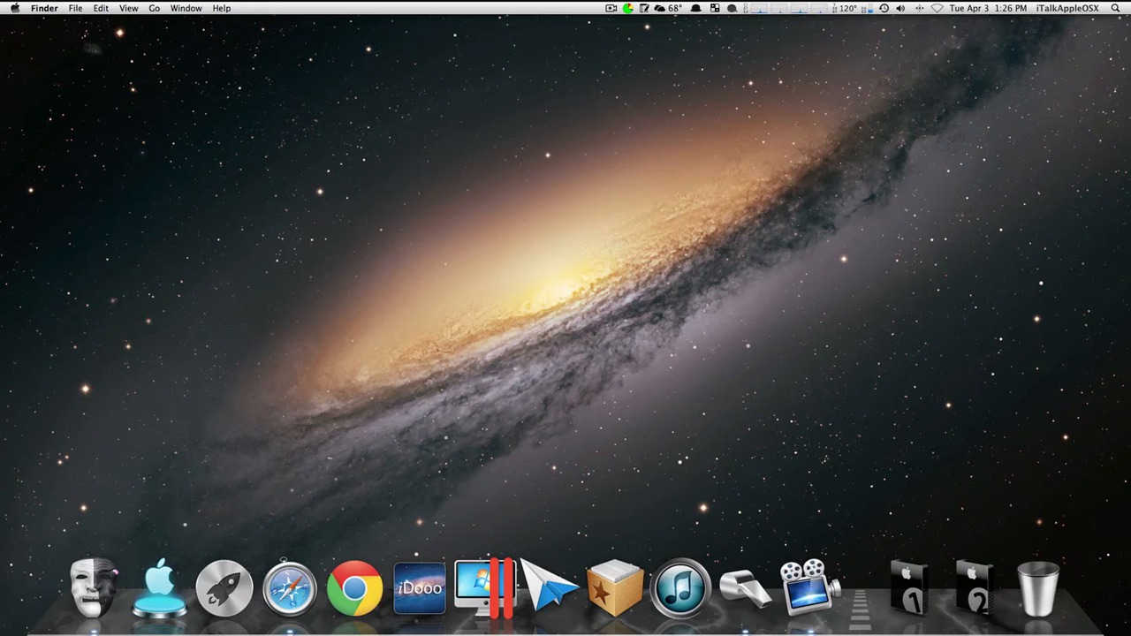
Launch System Preferences from the Apple menu on the Finder desktop
{"action": "left_click", "coordinate": [14, 7]}
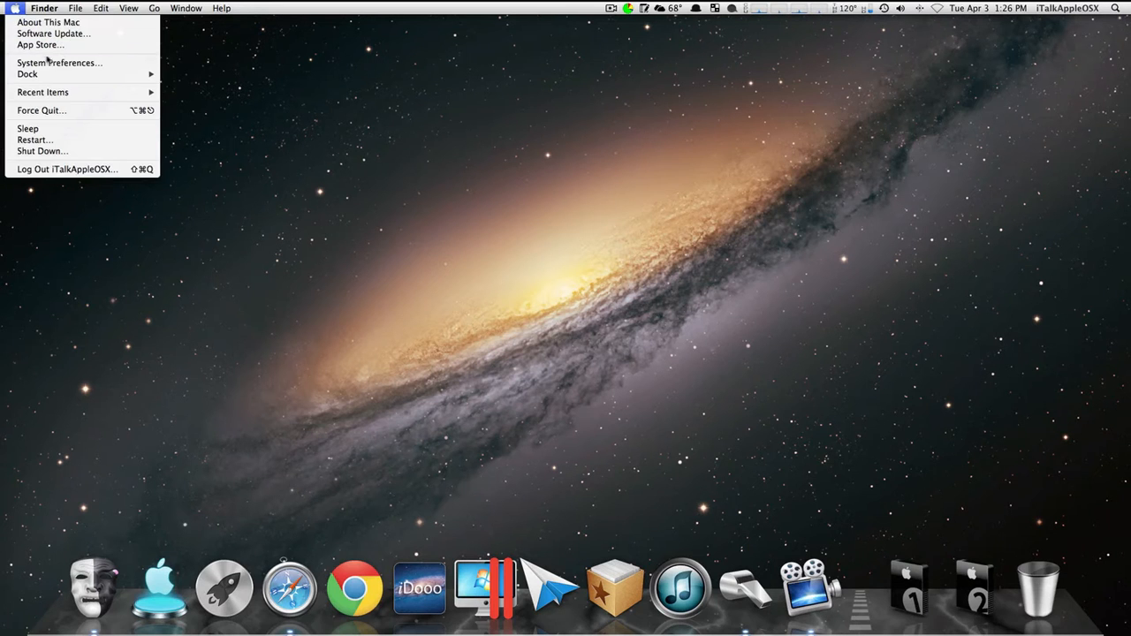
{"action": "left_click", "coordinate": [60, 62]}
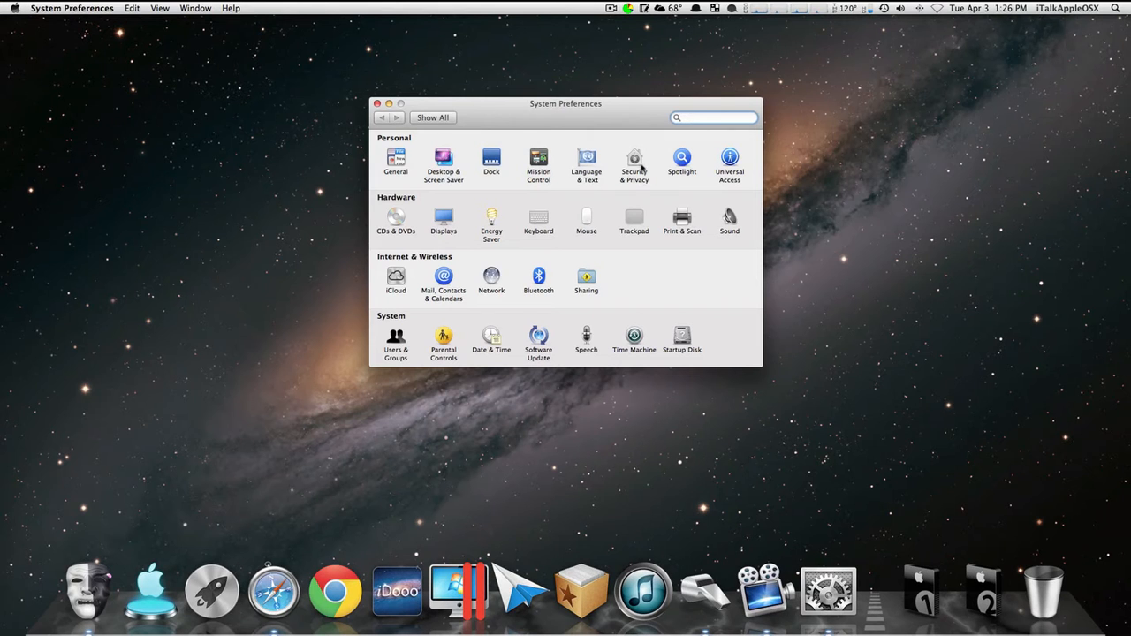
Enter Security & Privacy and unlock it with the administrator password
{"action": "left_click", "coordinate": [634, 161]}
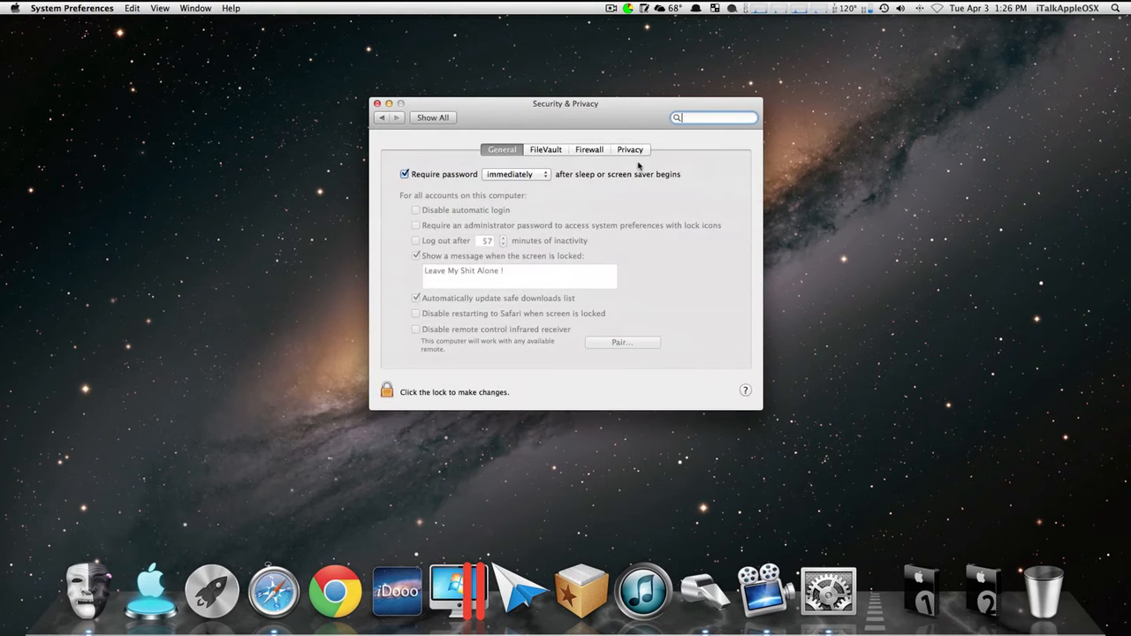
{"action": "left_click", "coordinate": [385, 392]}
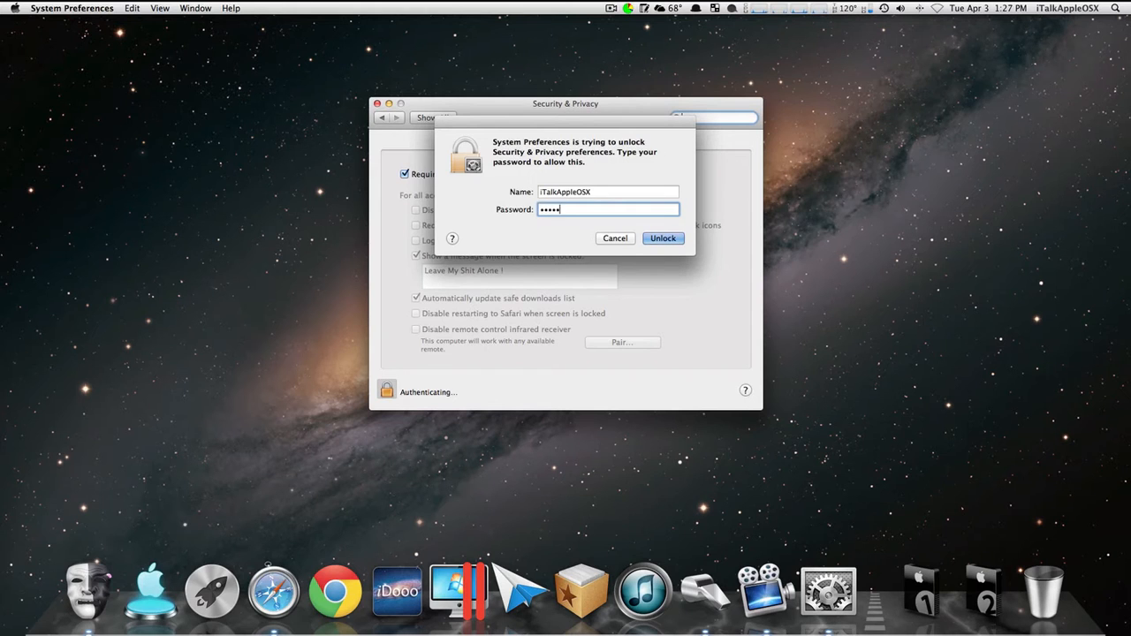
{"action": "left_click", "coordinate": [663, 237]}
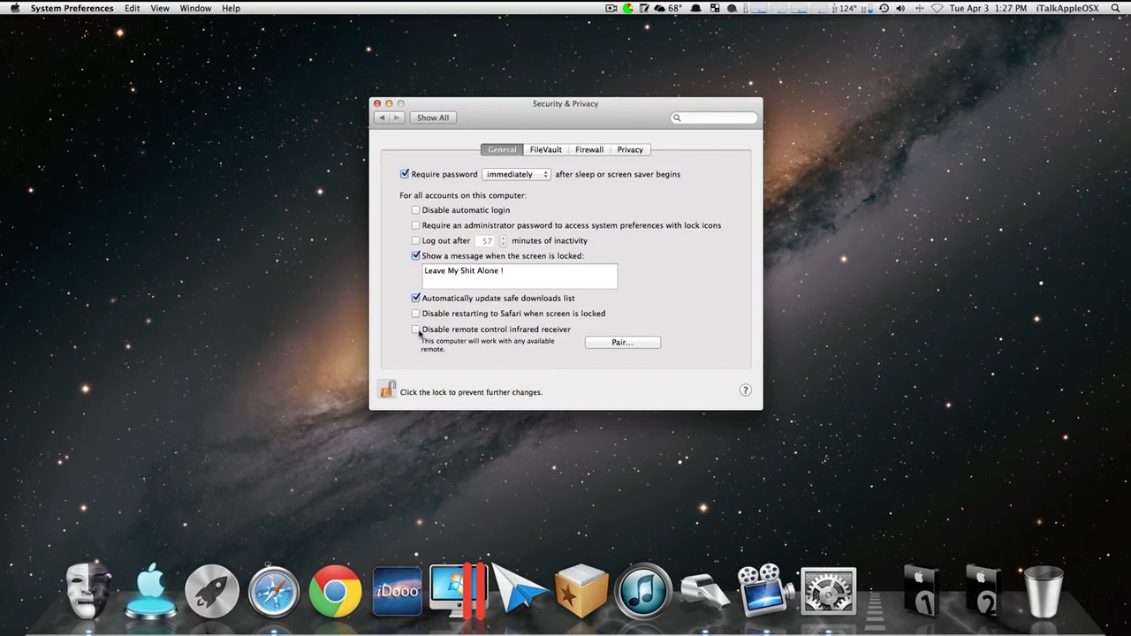
Uncheck 'Disable remote control infrared receiver', re-lock the pane and quit System Preferences
{"action": "left_click", "coordinate": [418, 329]}
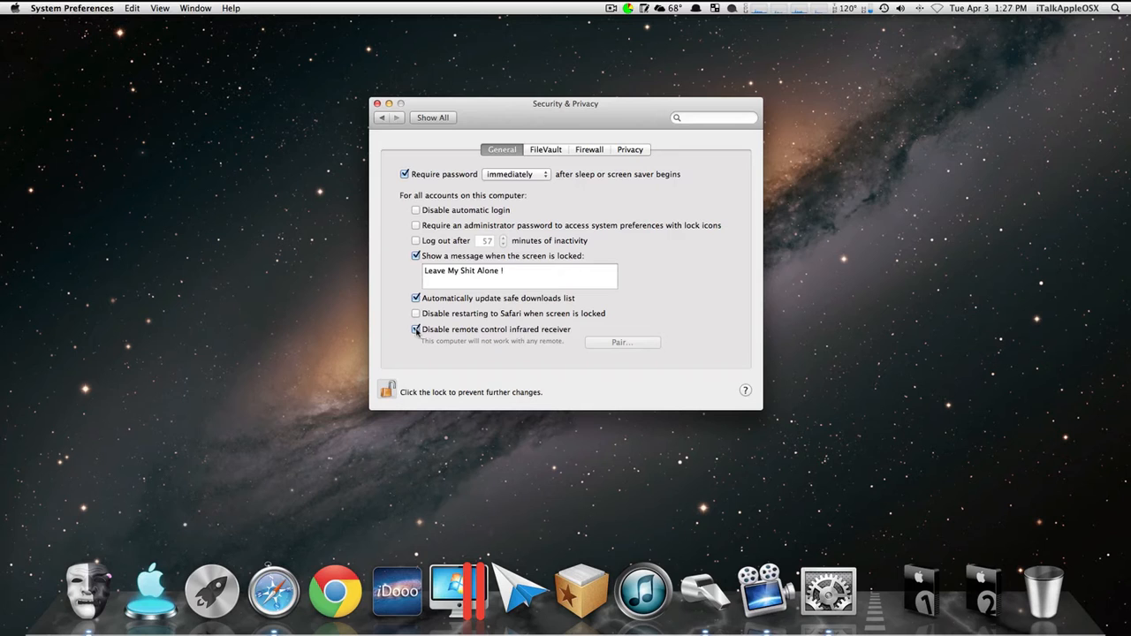
{"action": "left_click", "coordinate": [417, 329]}
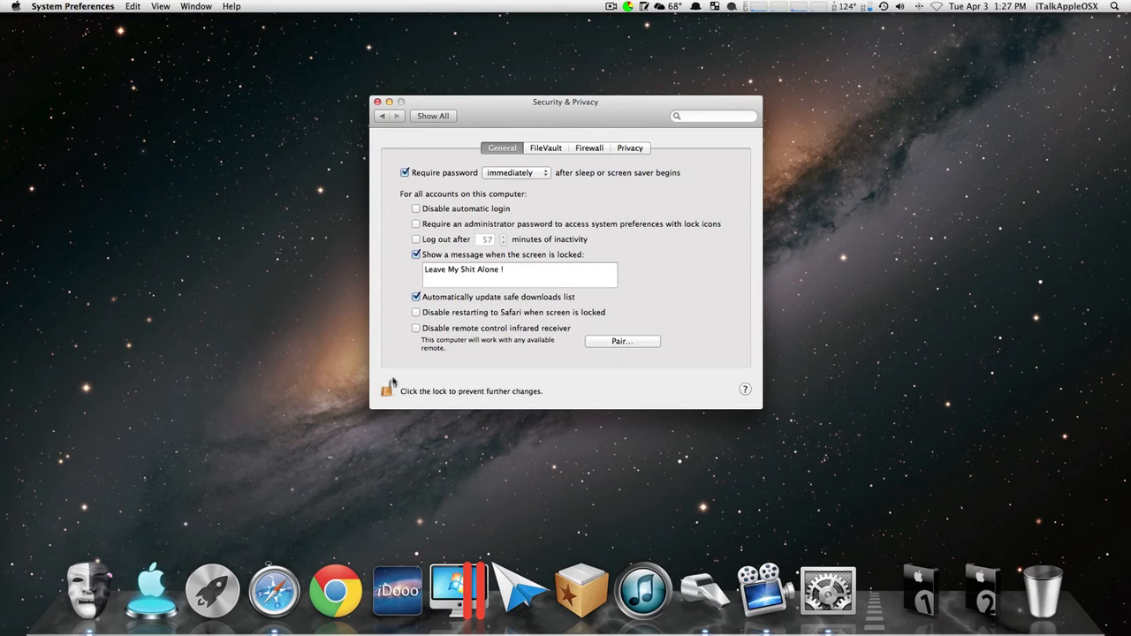
{"action": "left_click", "coordinate": [388, 387]}
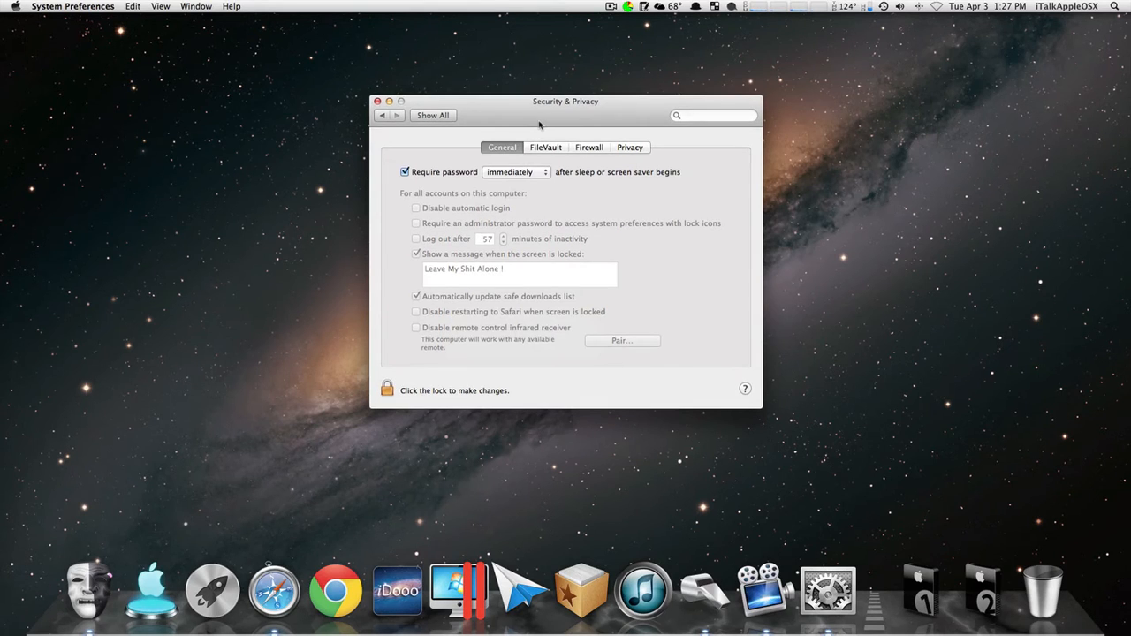
{"action": "left_click", "coordinate": [378, 100]}
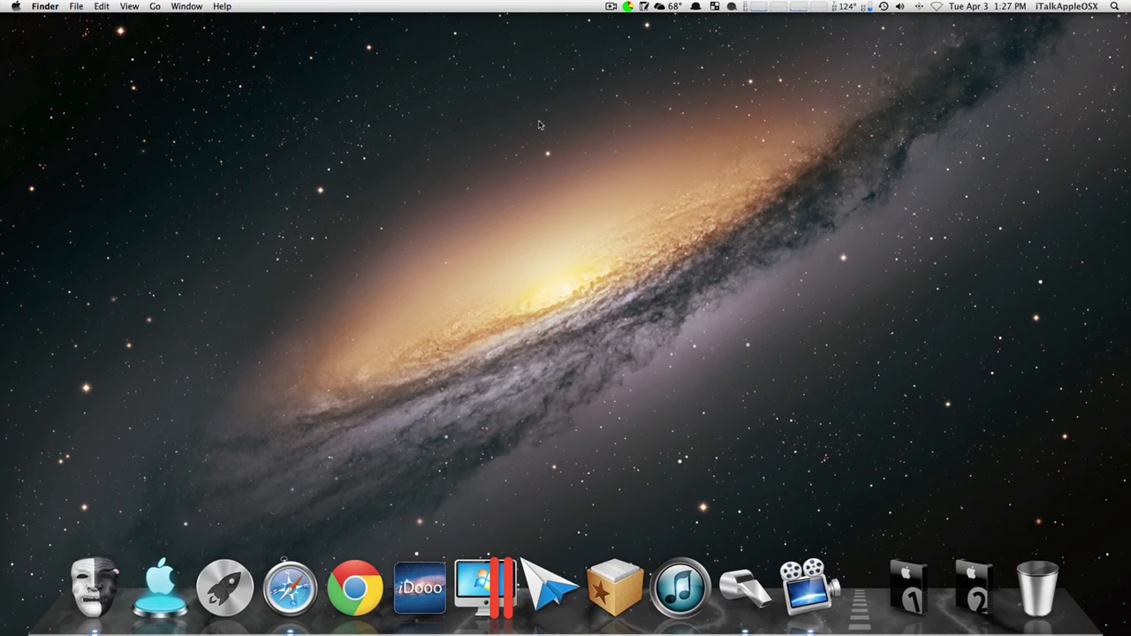